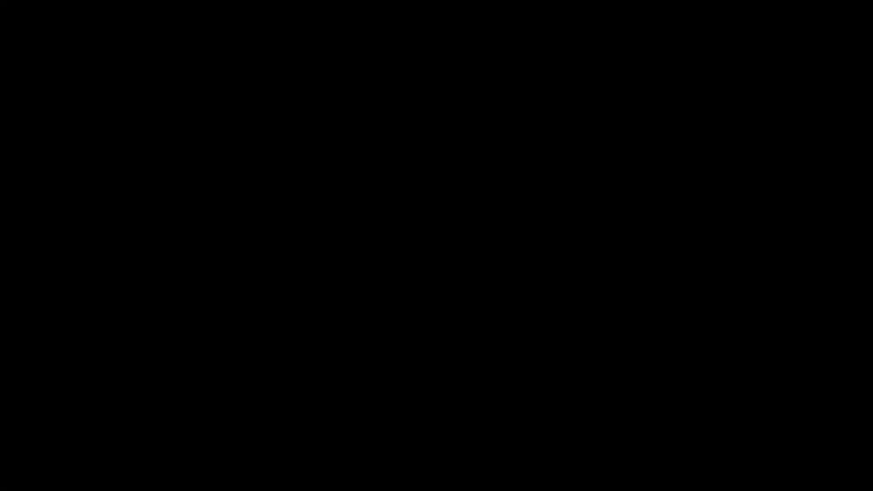
# Start the CPU (Multi Core) render test and let it finish at 40188 pts.
pyautogui.click(205, 80)
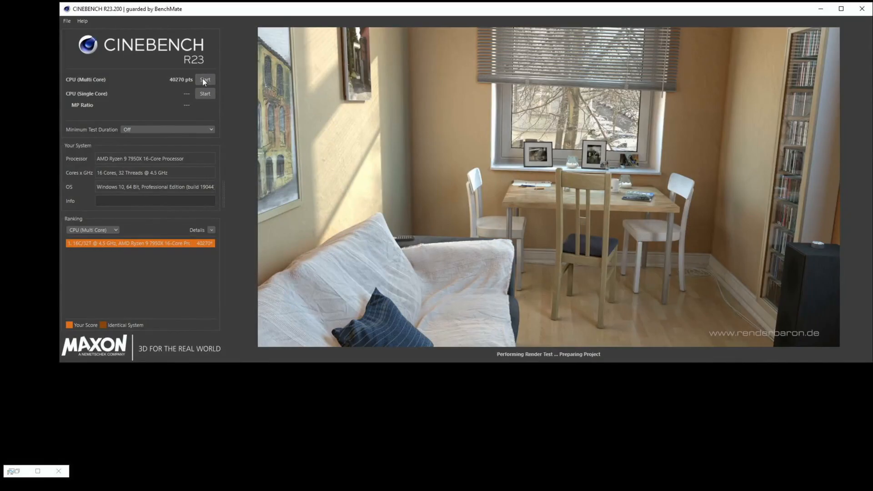
pyautogui.click(205, 79)
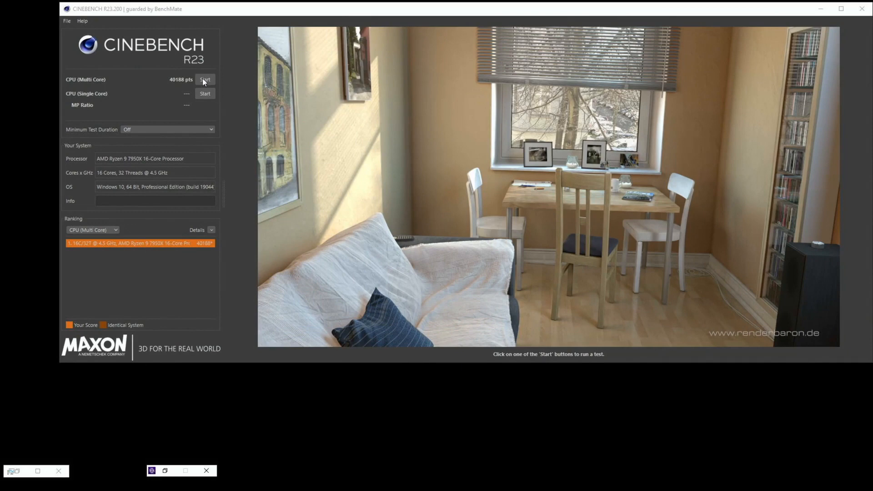
pyautogui.moveTo(92, 108)
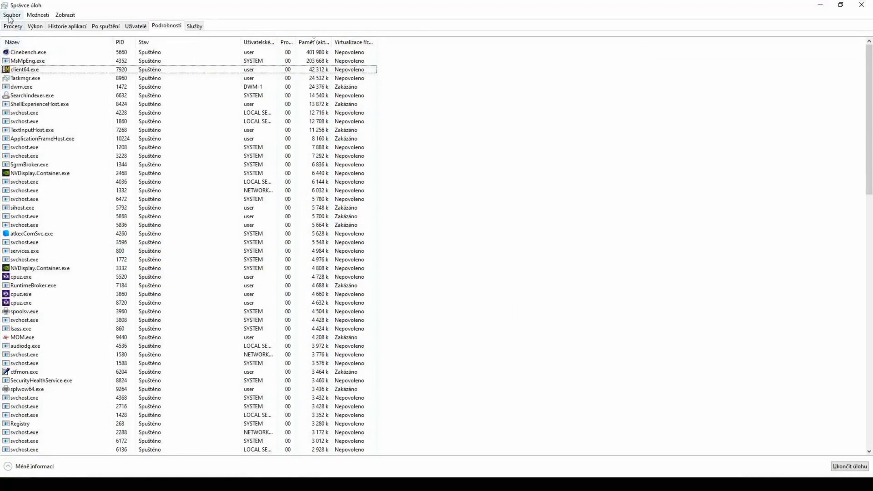
# Relaunch explorer.exe via Task Manager's Run new task to restore the desktop and taskbar.
pyautogui.click(11, 14)
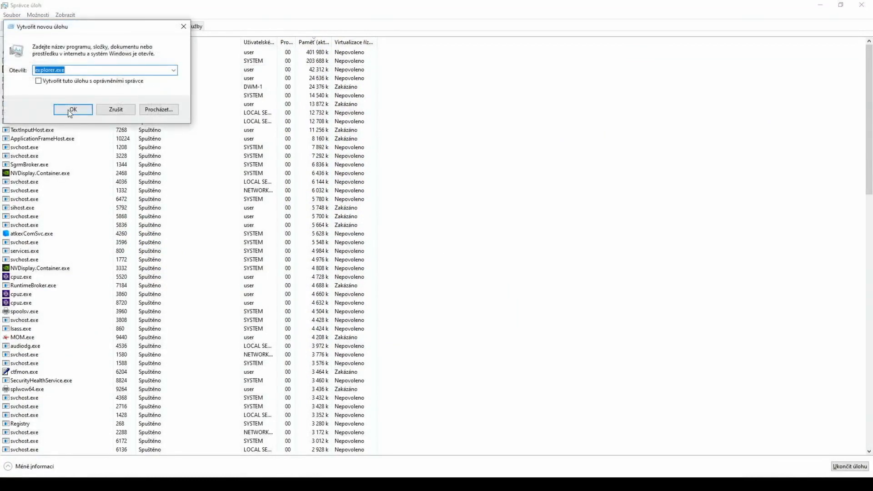
pyautogui.click(73, 109)
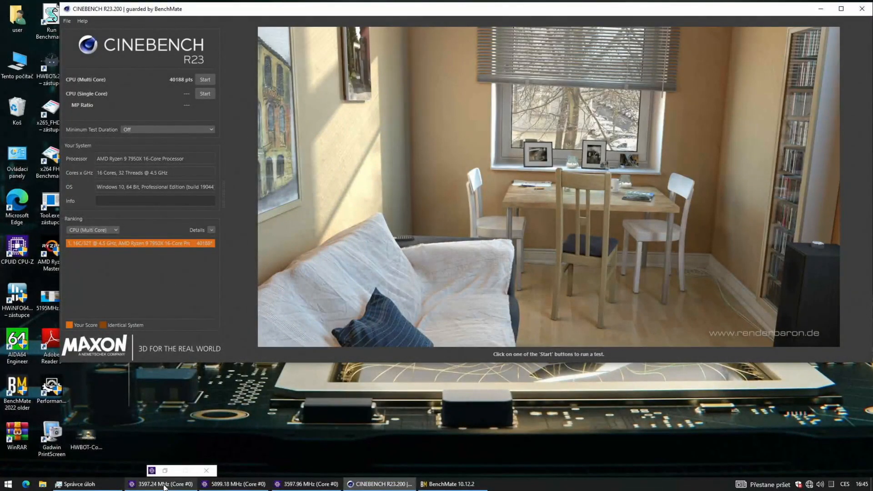
# Show the CPU-Z CPU, Memory and Mainboard windows beside the Cinebench score.
pyautogui.click(162, 484)
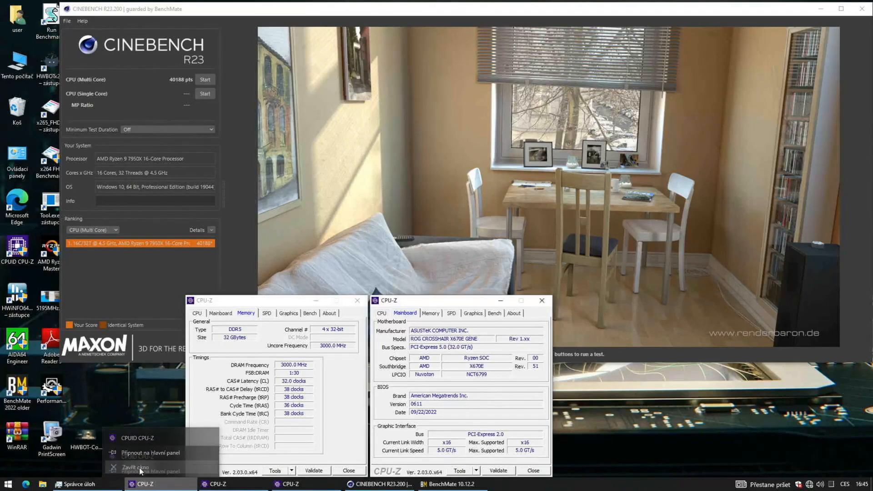
pyautogui.doubleClick(16, 254)
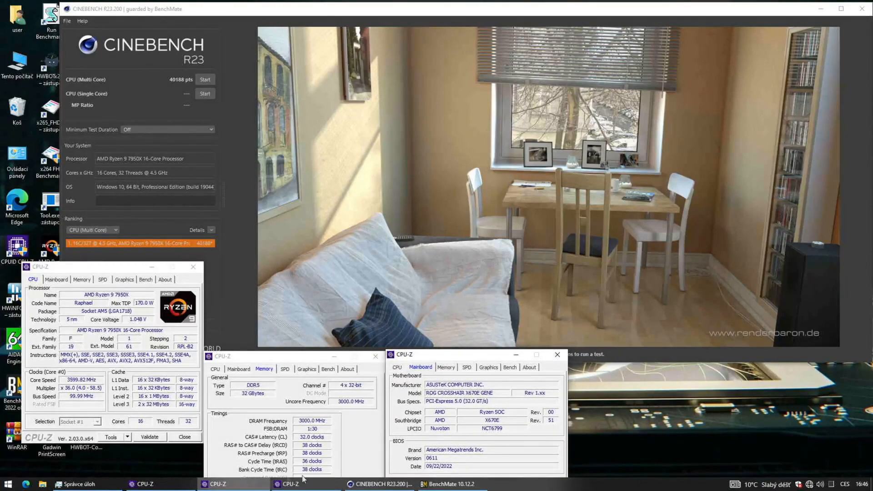
pyautogui.click(452, 484)
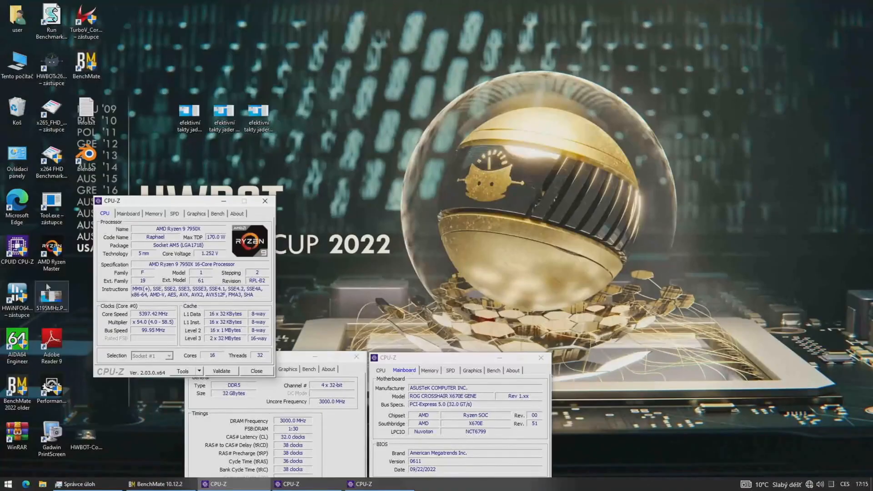
# Minimize the CPU-Z windows, leaving Cinebench R23 alone on screen.
pyautogui.click(161, 484)
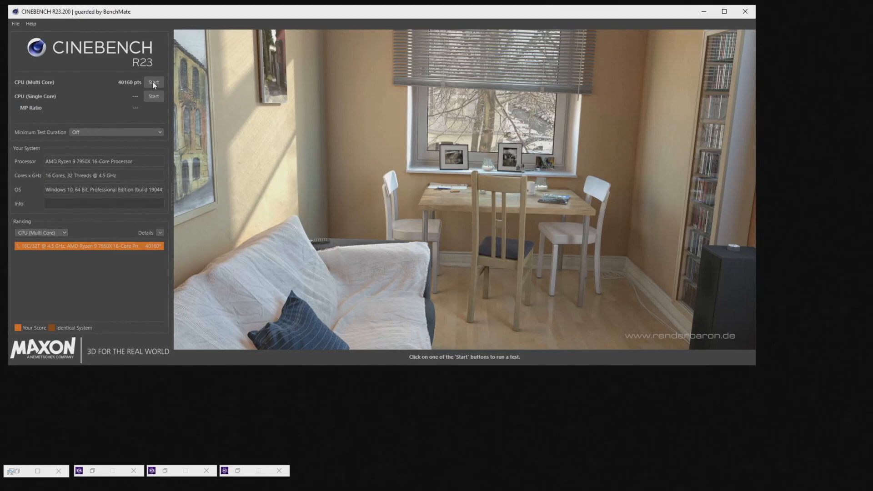
# Start another CPU (Multi Core) run and let it finish at 40434 pts.
pyautogui.click(154, 83)
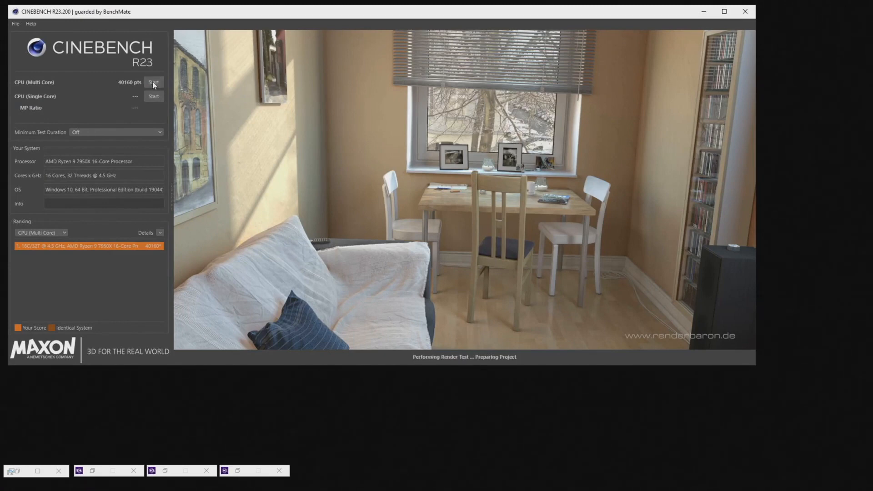
pyautogui.click(153, 83)
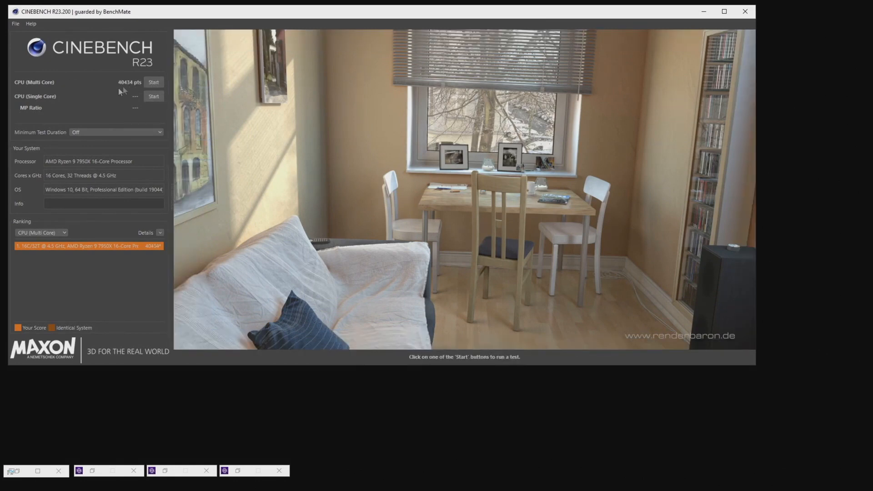
pyautogui.moveTo(13, 470)
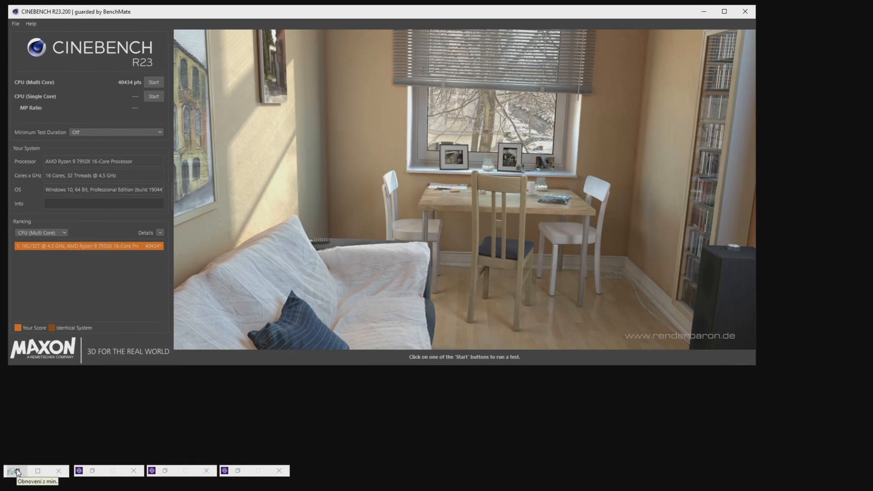
# Restore Task Manager and relaunch explorer.exe via Run new task to bring back the desktop.
pyautogui.click(14, 470)
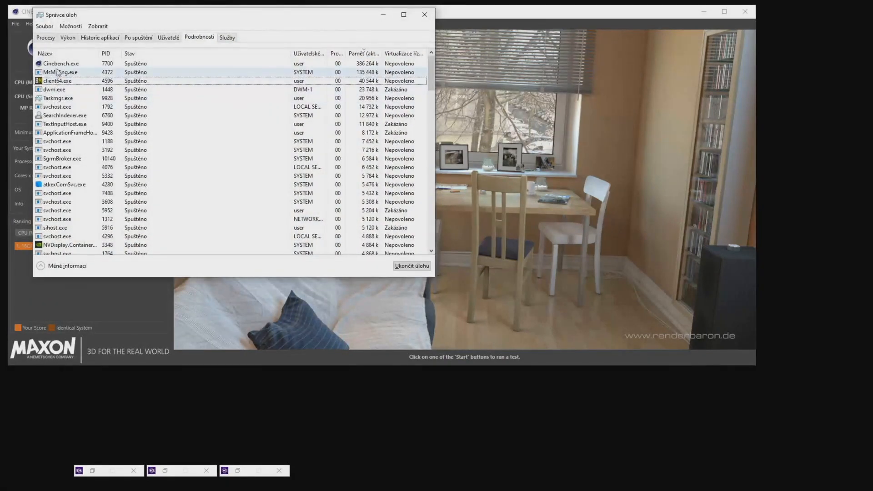
pyautogui.click(43, 26)
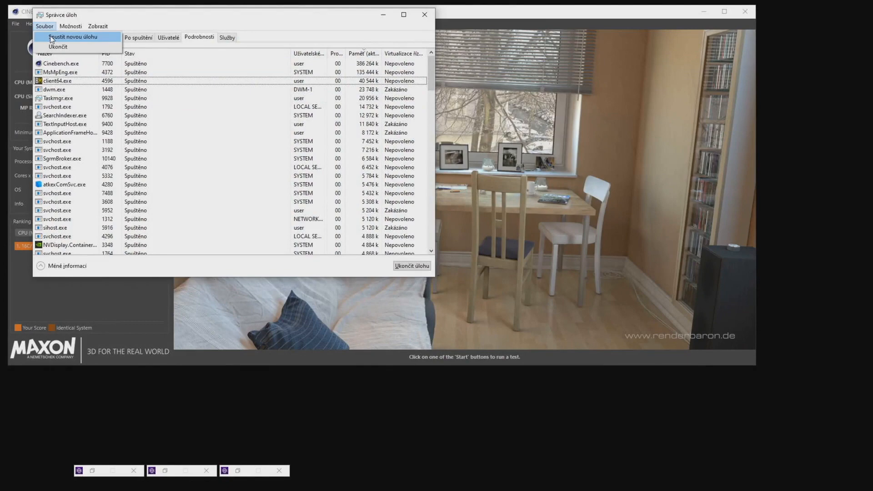
pyautogui.click(72, 36)
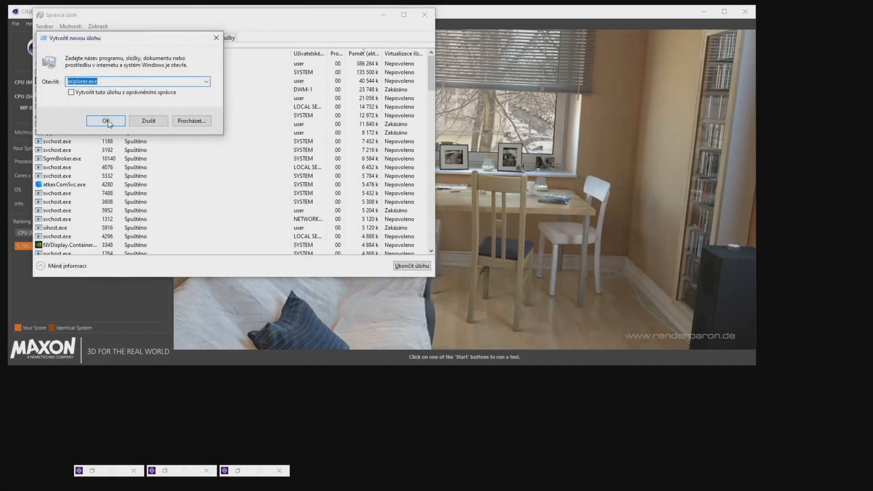
pyautogui.click(105, 121)
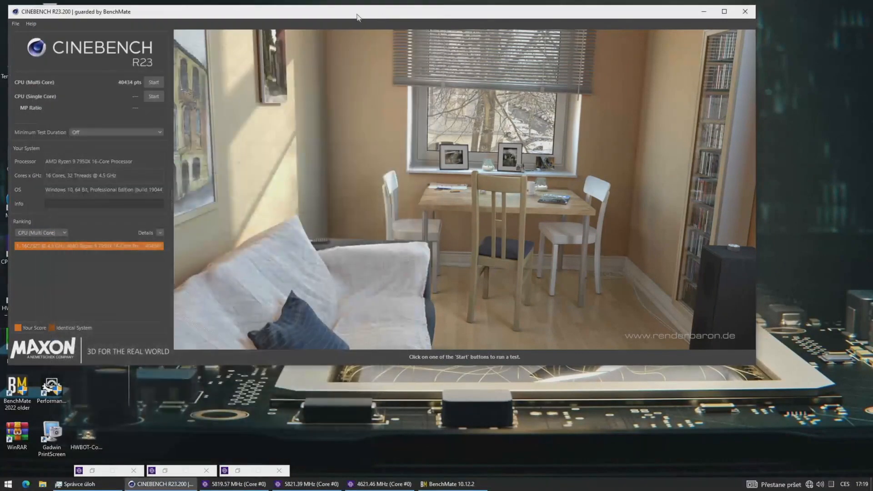